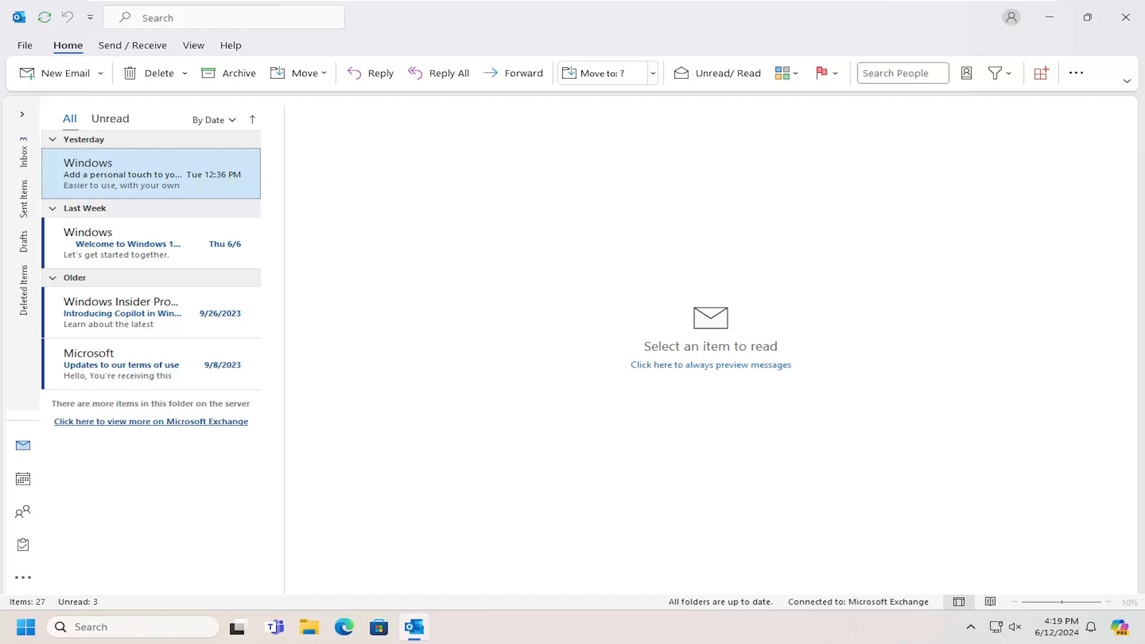
mouse_move(22, 43)
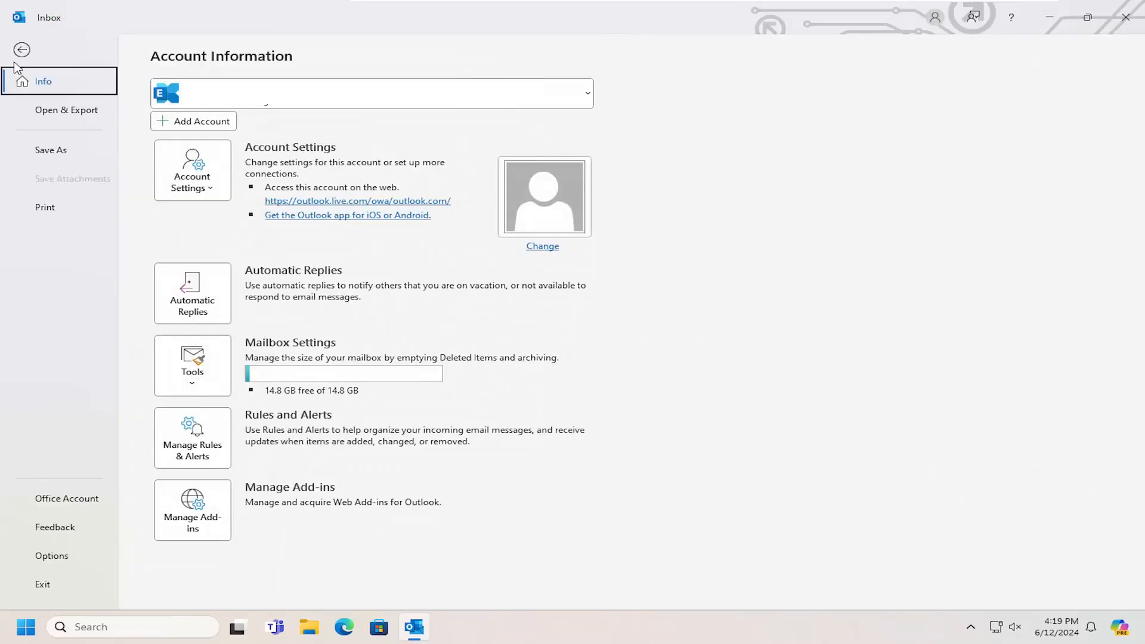
Step: Open the Outlook Options window from the File backstage menu
click(52, 556)
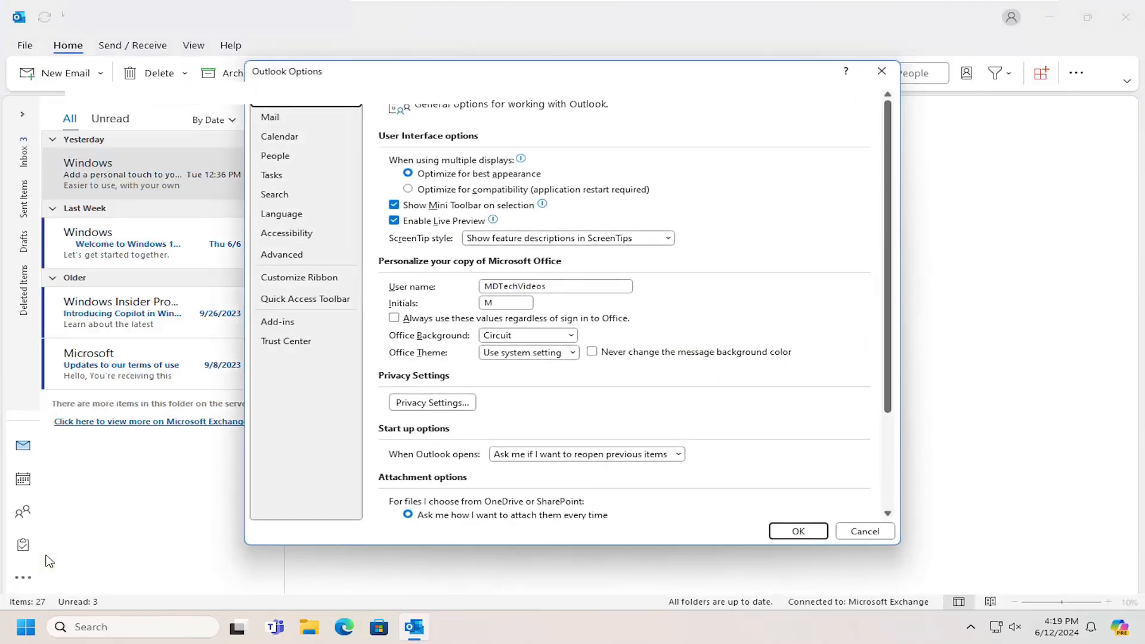
click(277, 97)
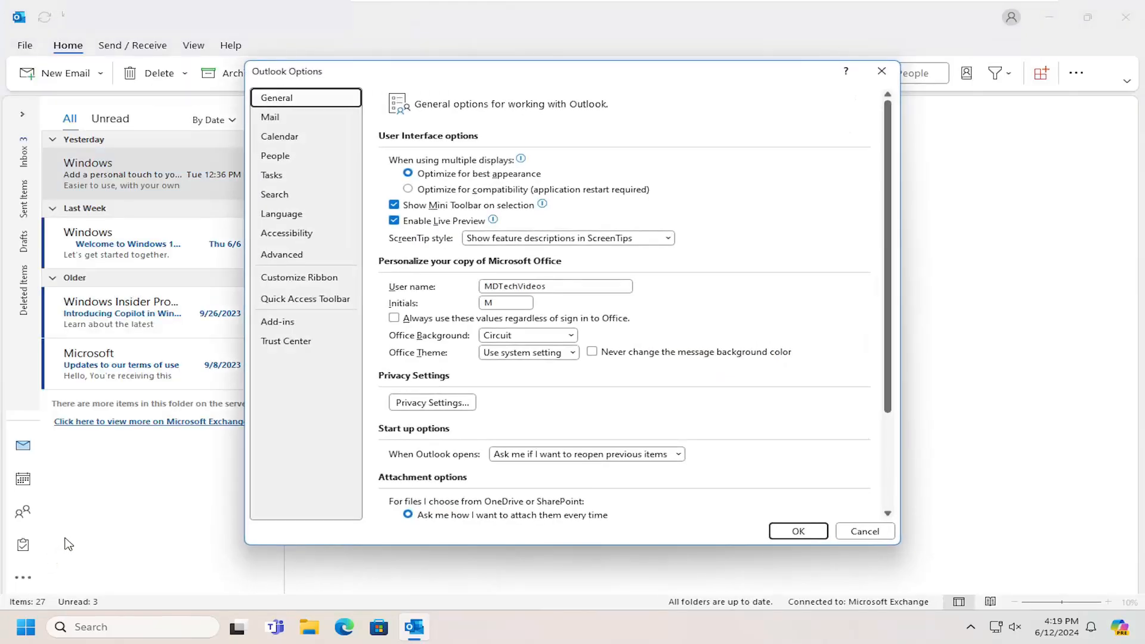
Step: On the Tasks page, set the default reminder time to 8:30 AM and save with OK
click(272, 175)
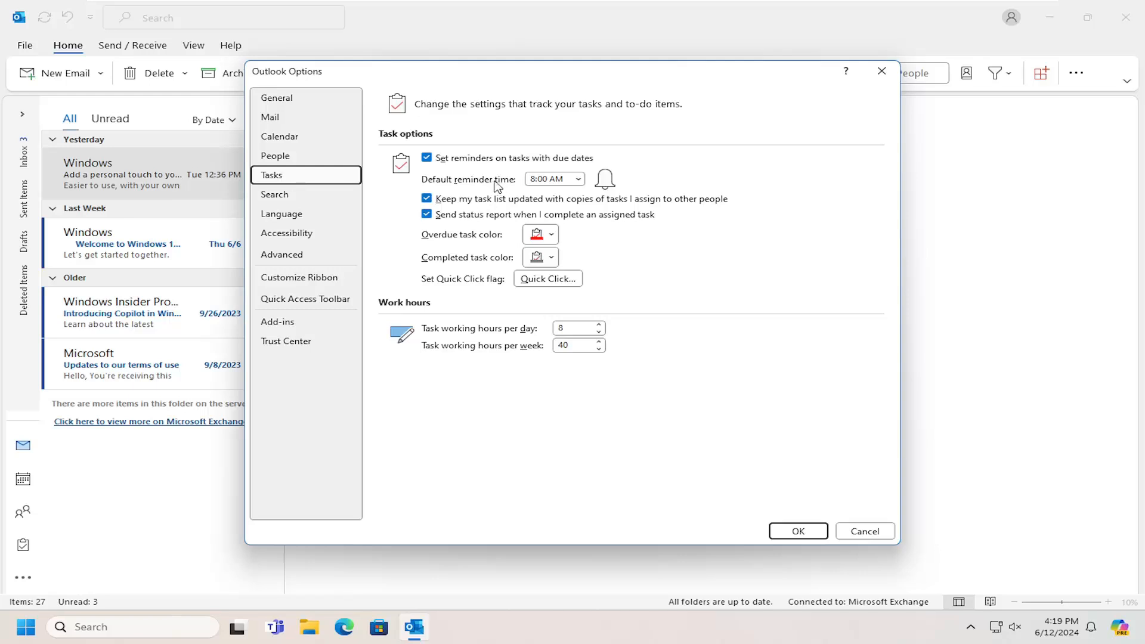
click(577, 179)
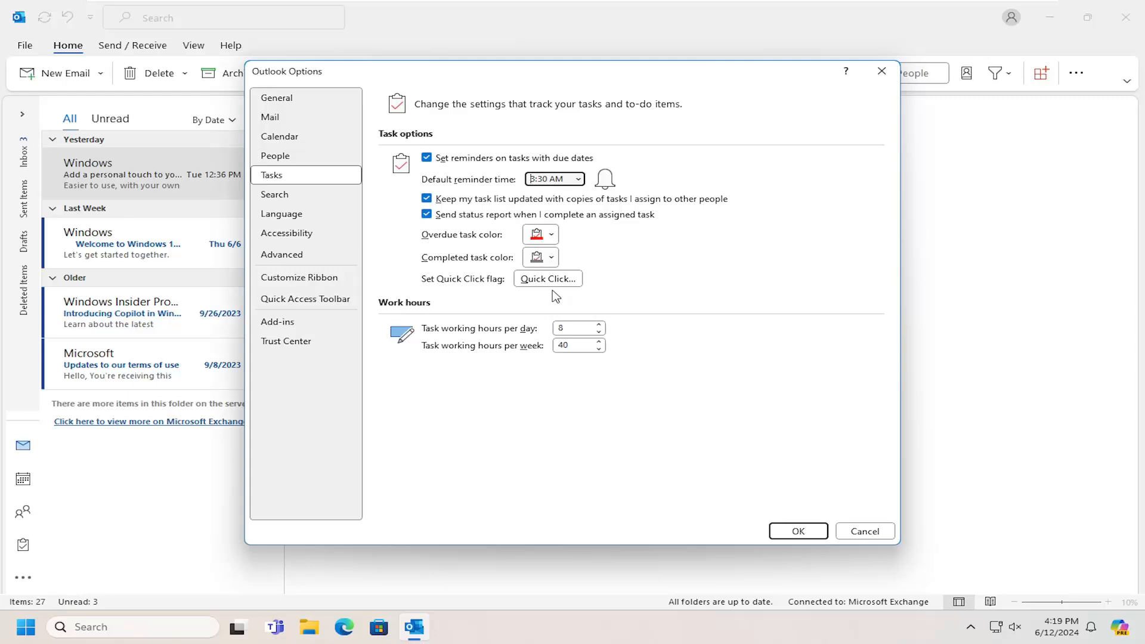
click(797, 531)
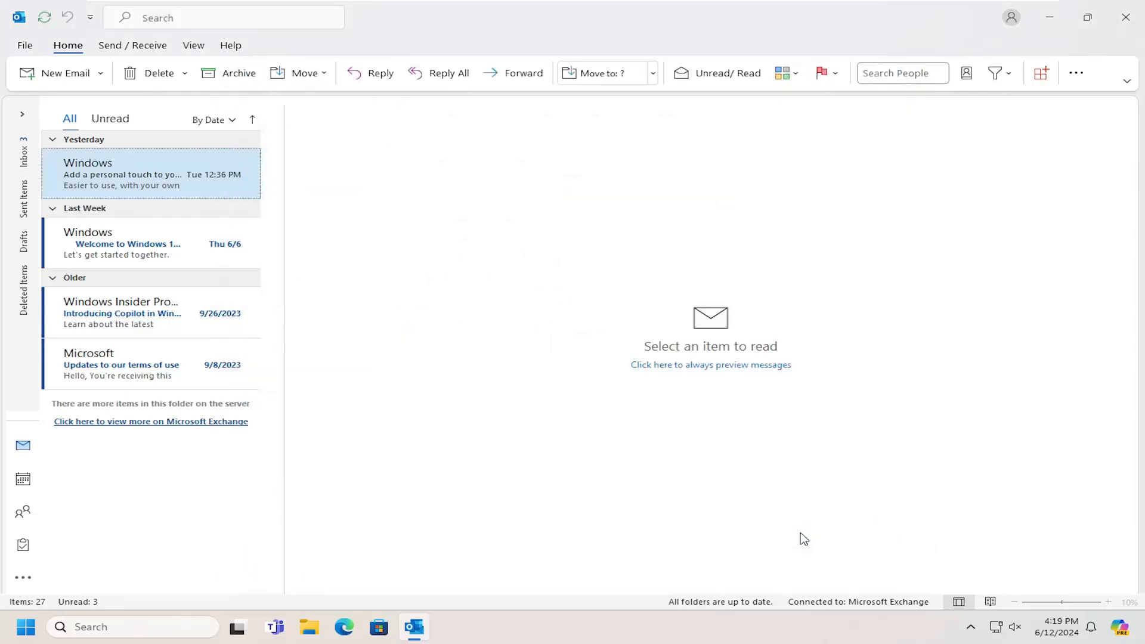